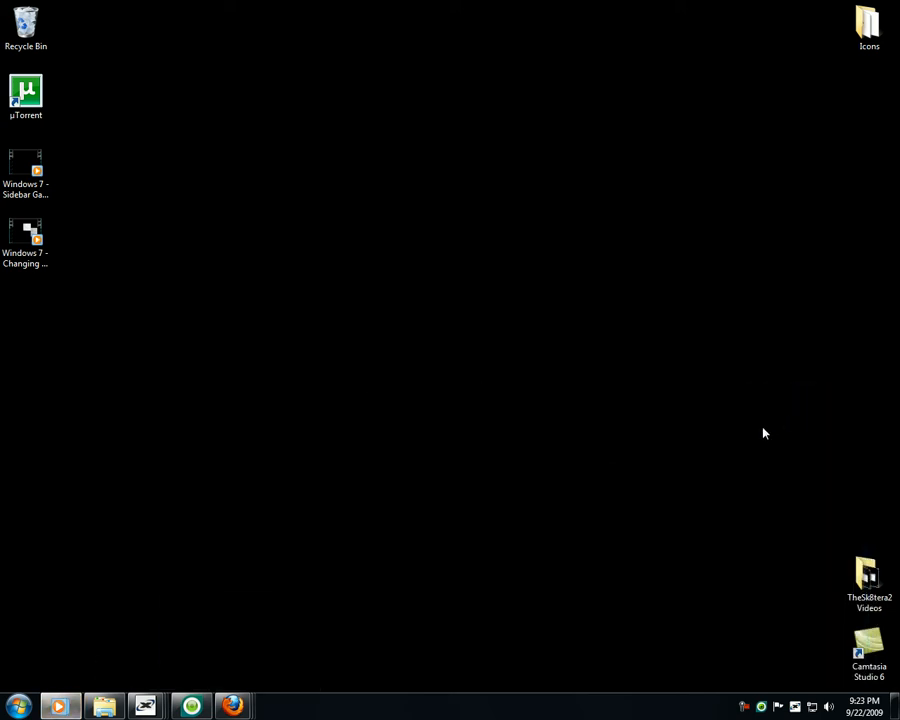
{"action": "mouse_move", "coordinate": [100, 372]}
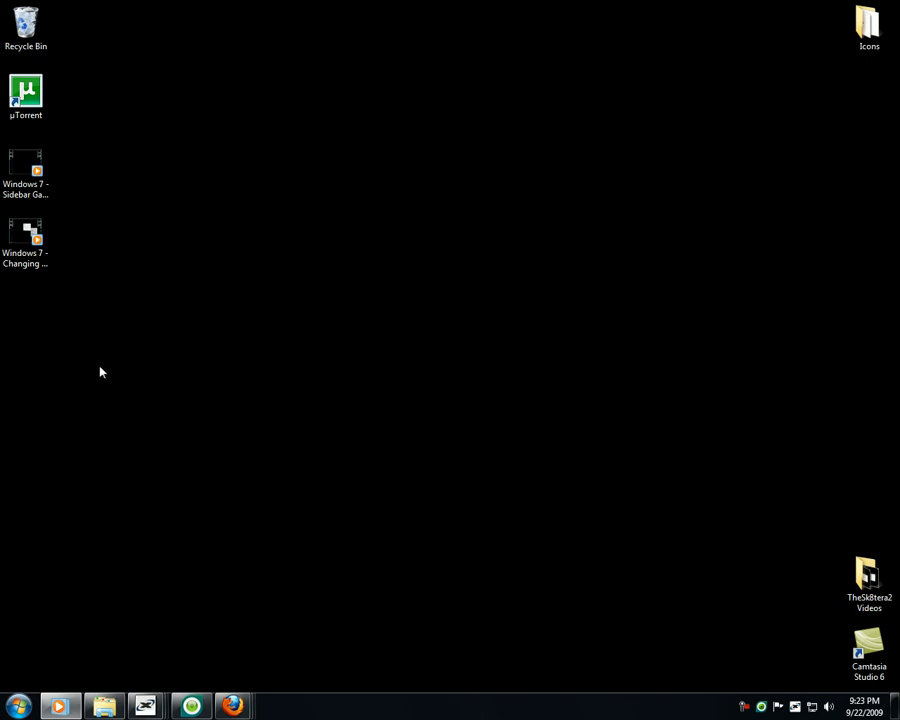
- Launch Disk Cleanup for drive C from System Tools and open Programs and Features from More Options
{"action": "left_click", "coordinate": [17, 706]}
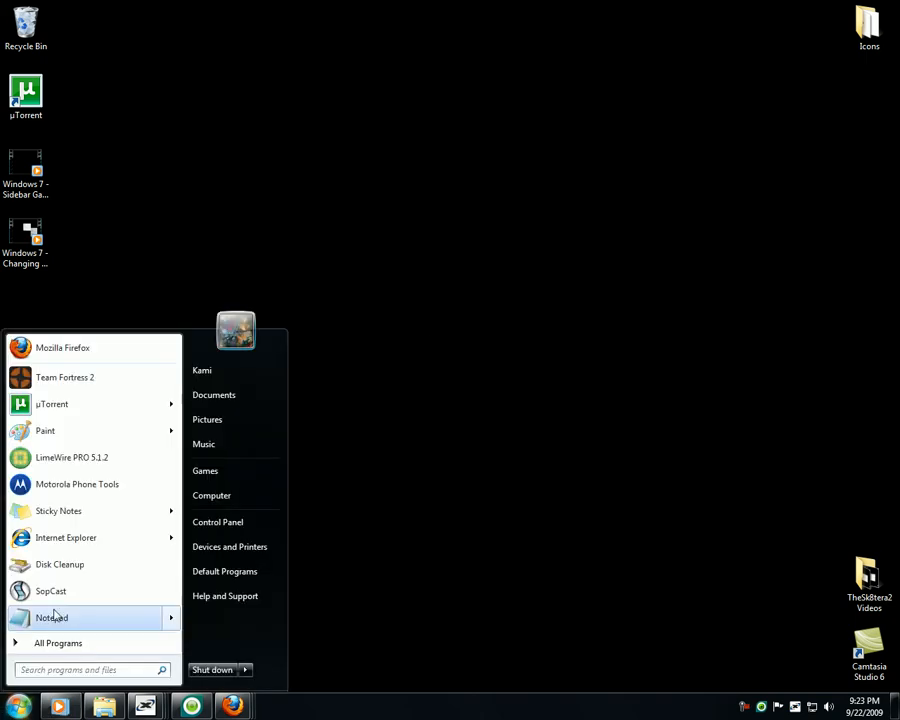
{"action": "mouse_move", "coordinate": [58, 642]}
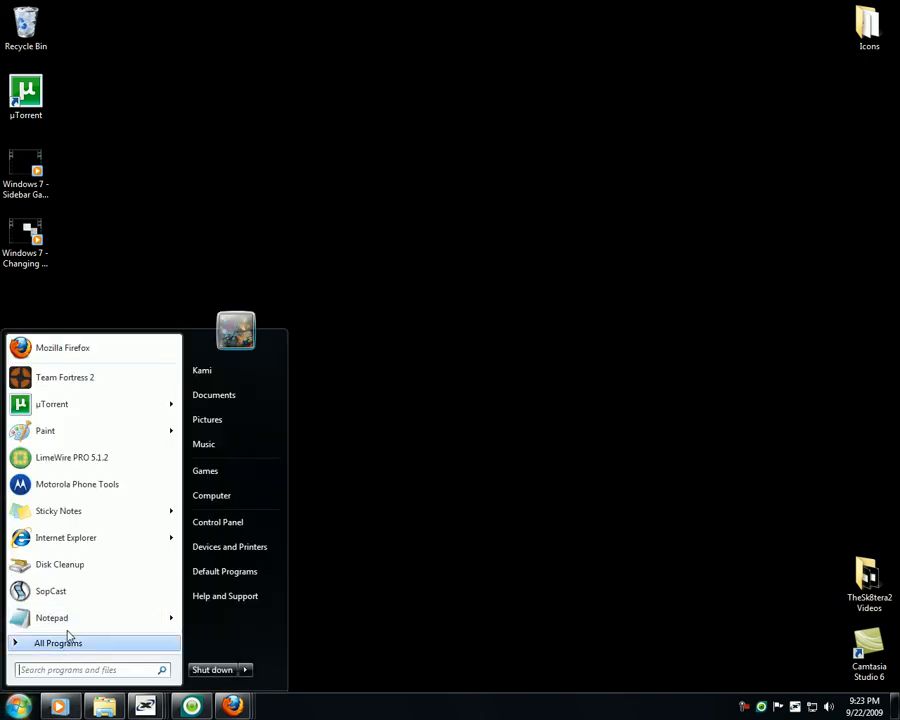
{"action": "left_click", "coordinate": [58, 642]}
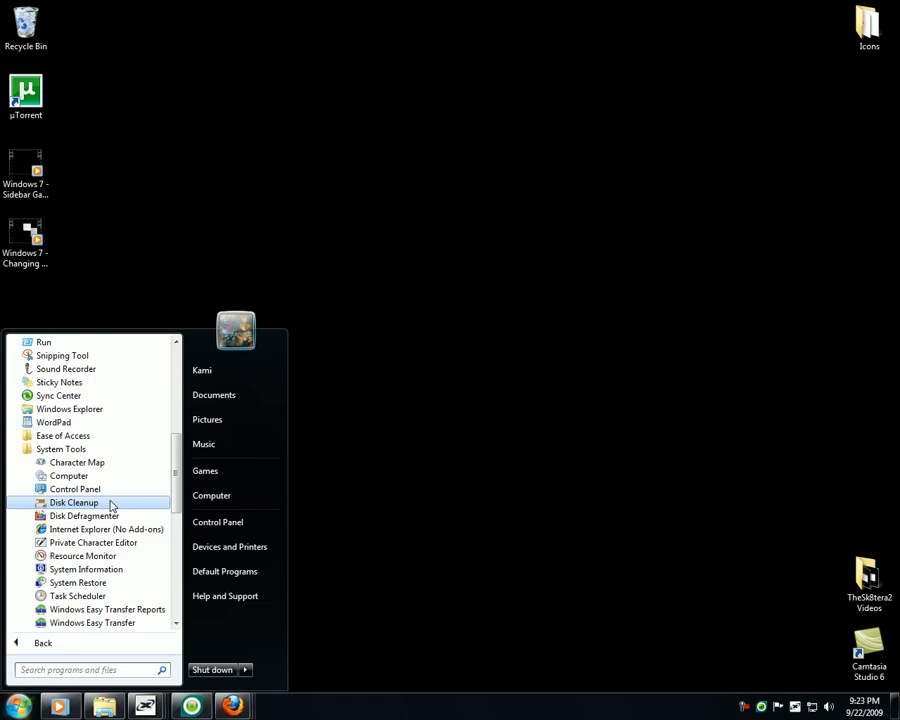
{"action": "left_click", "coordinate": [74, 502]}
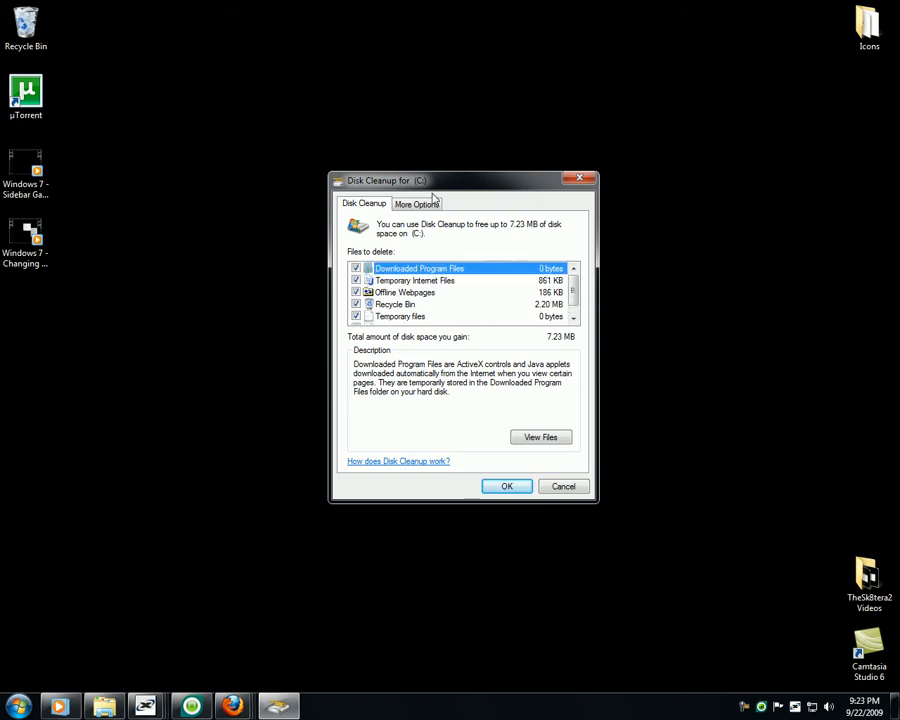
{"action": "left_click", "coordinate": [416, 203]}
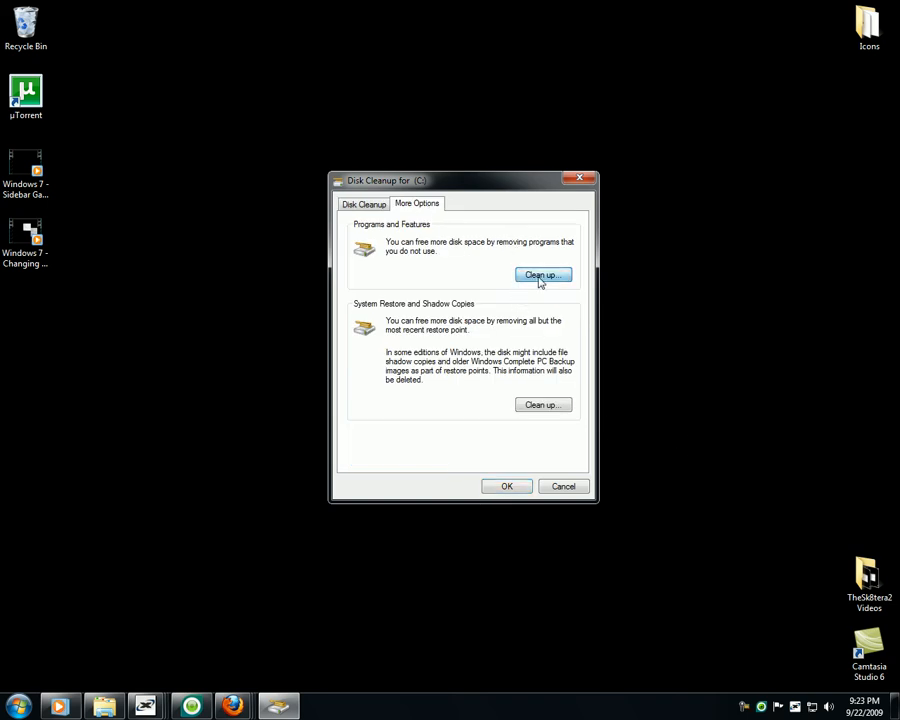
{"action": "left_click", "coordinate": [543, 275]}
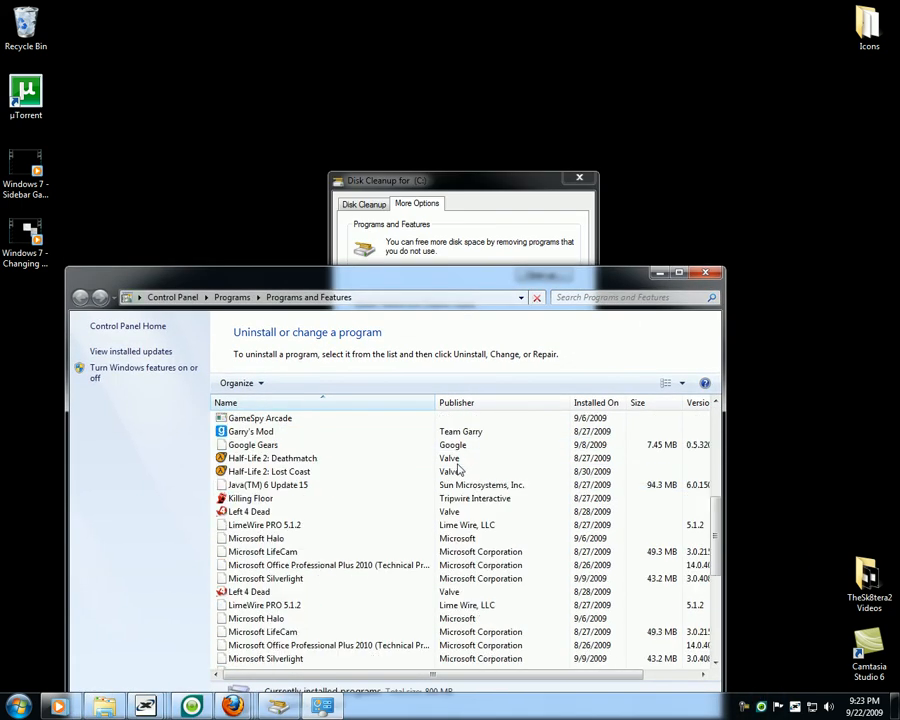
{"action": "scroll", "scroll_direction": "down", "scroll_amount": 3}
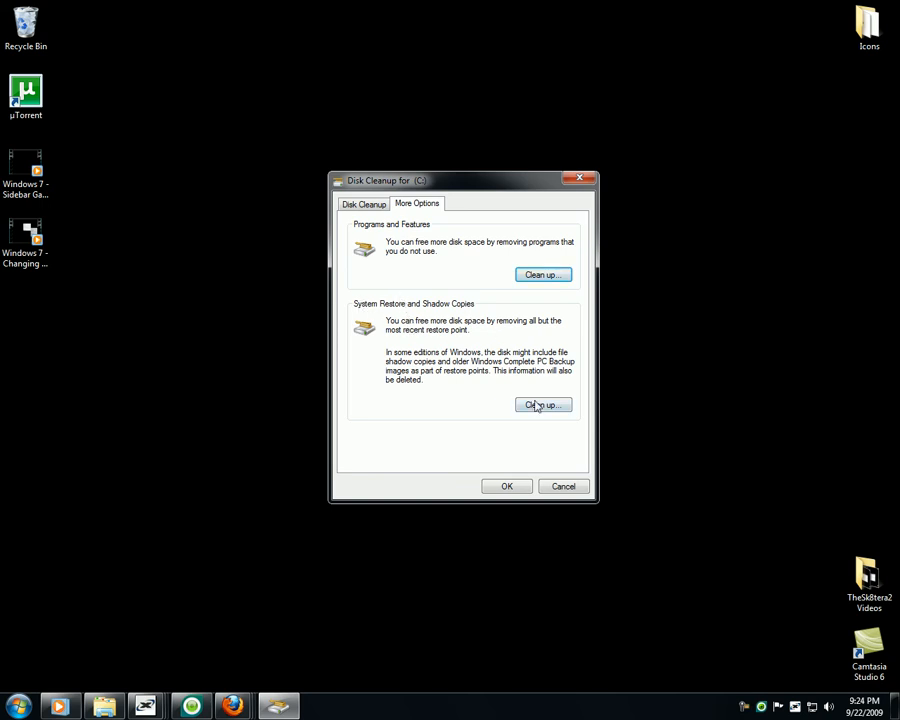
{"action": "mouse_move", "coordinate": [490, 475]}
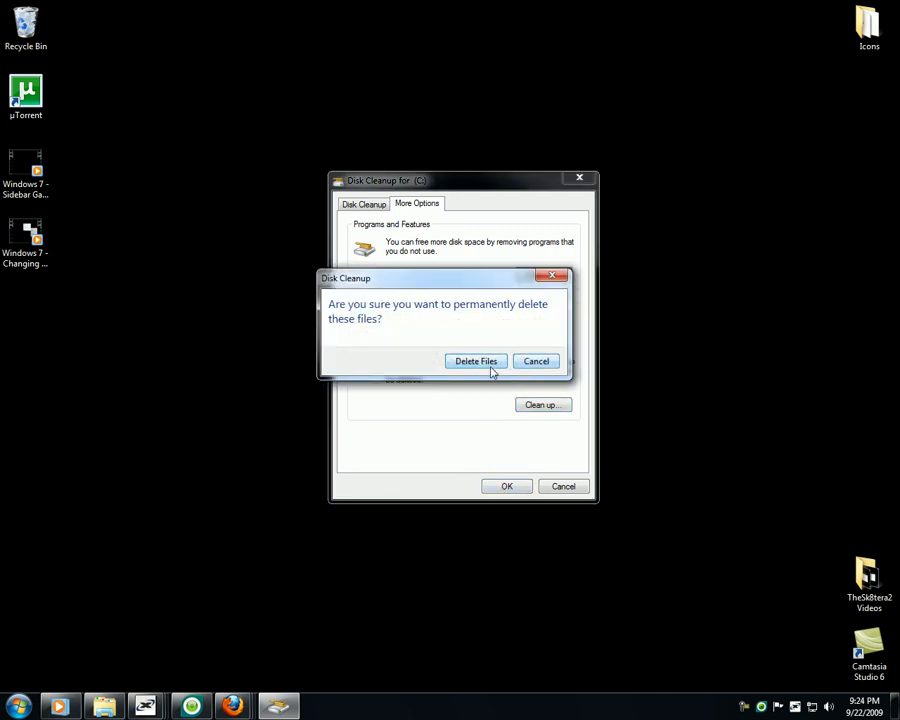
- Confirm permanently deleting the older restore points and selected files on drive C
{"action": "left_click", "coordinate": [476, 361]}
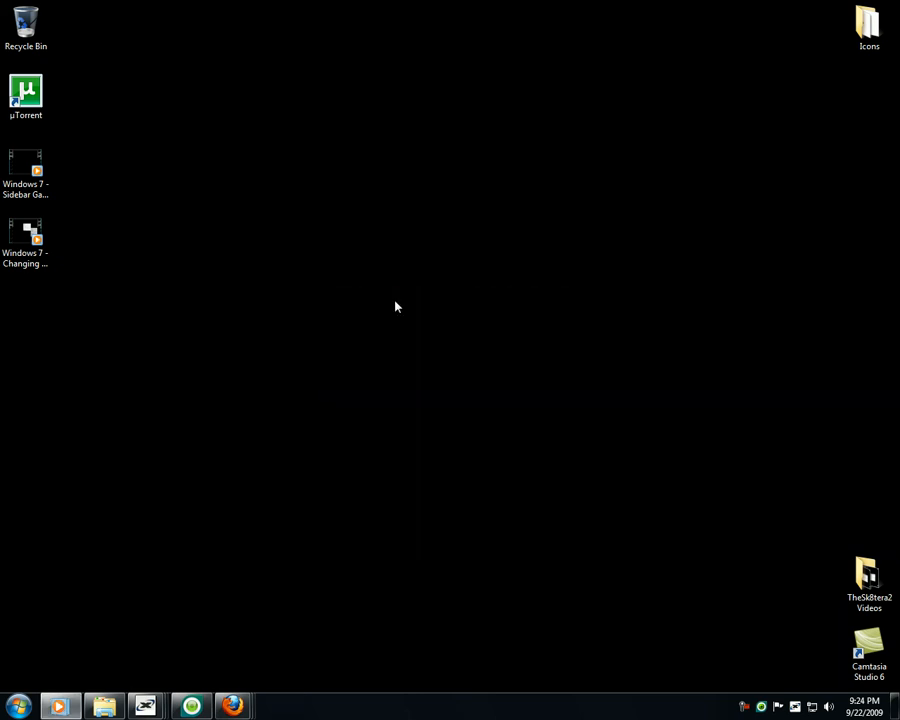
{"action": "mouse_move", "coordinate": [331, 660]}
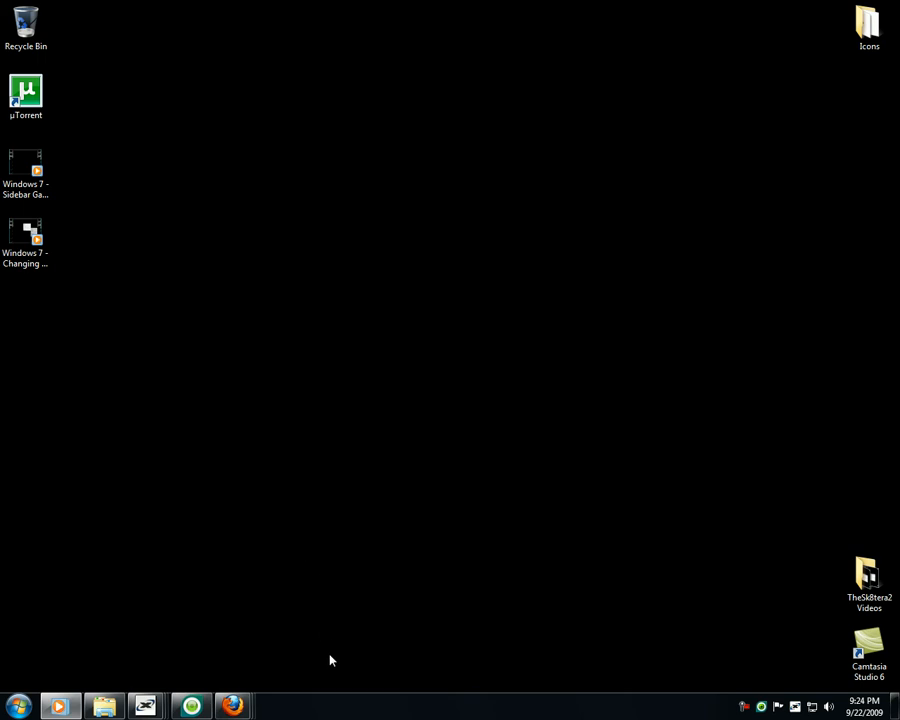
{"action": "mouse_move", "coordinate": [533, 497]}
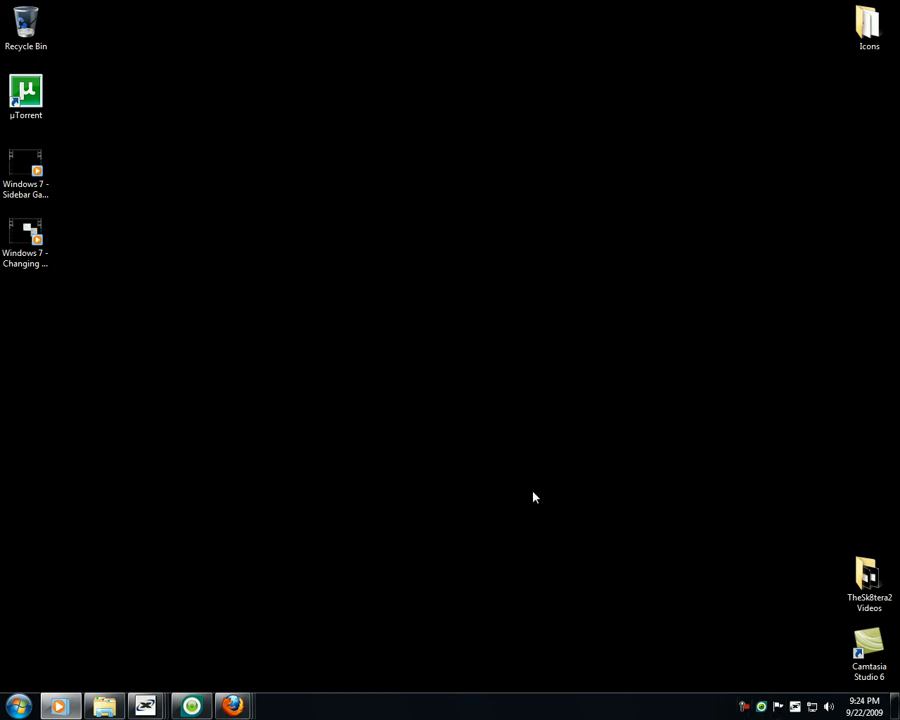
{"action": "mouse_move", "coordinate": [737, 707]}
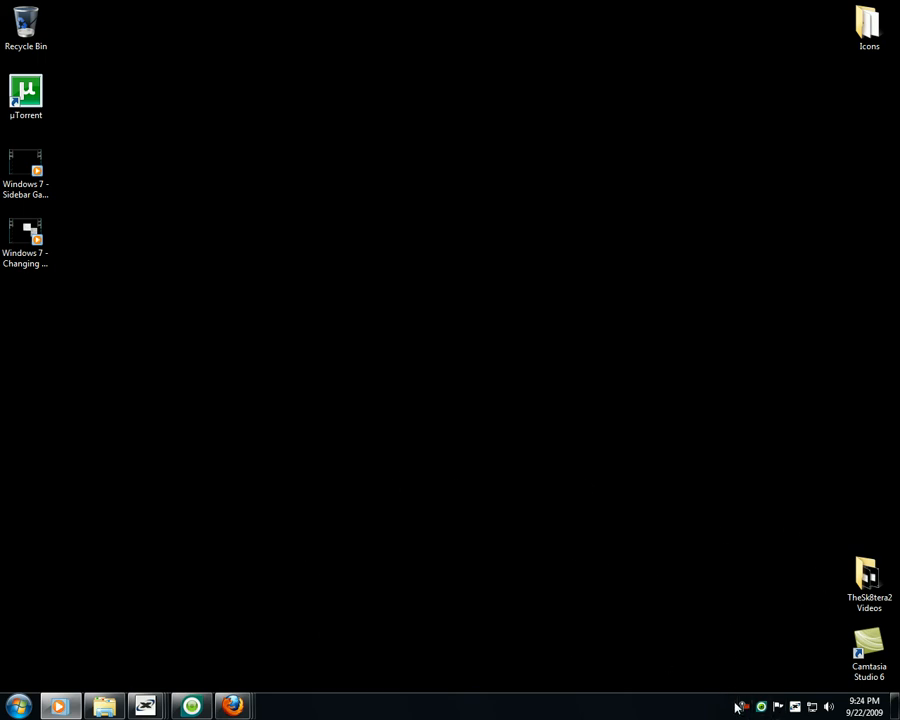